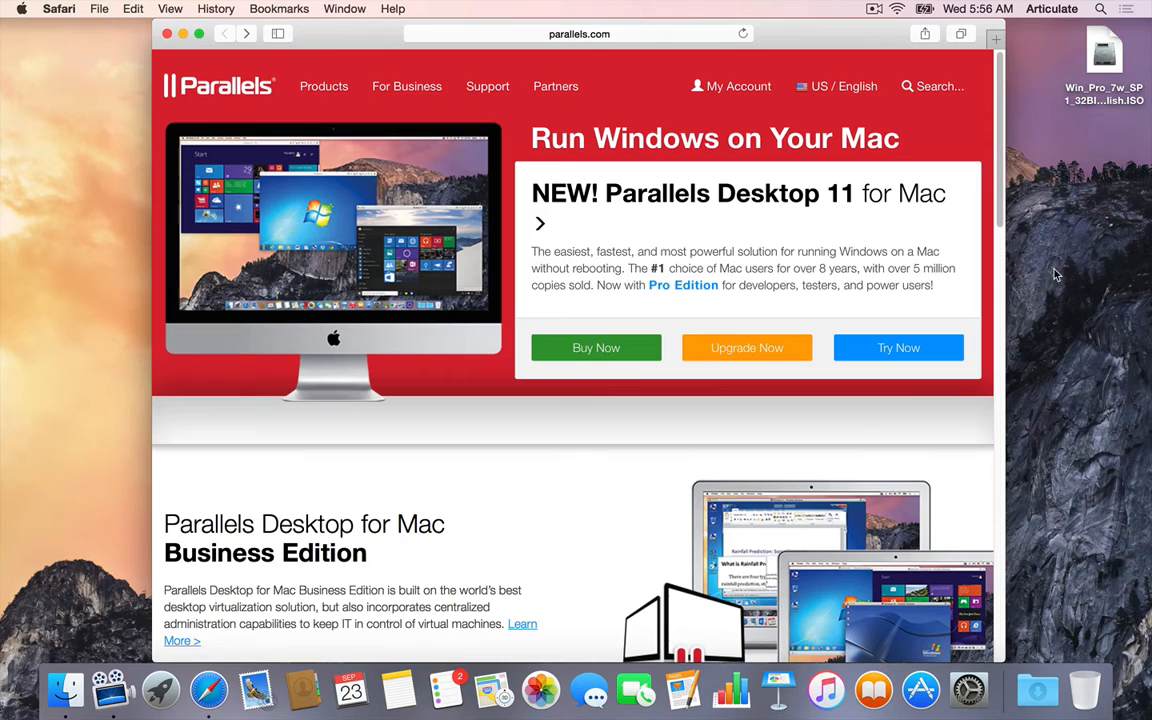
pyautogui.moveTo(844, 280)
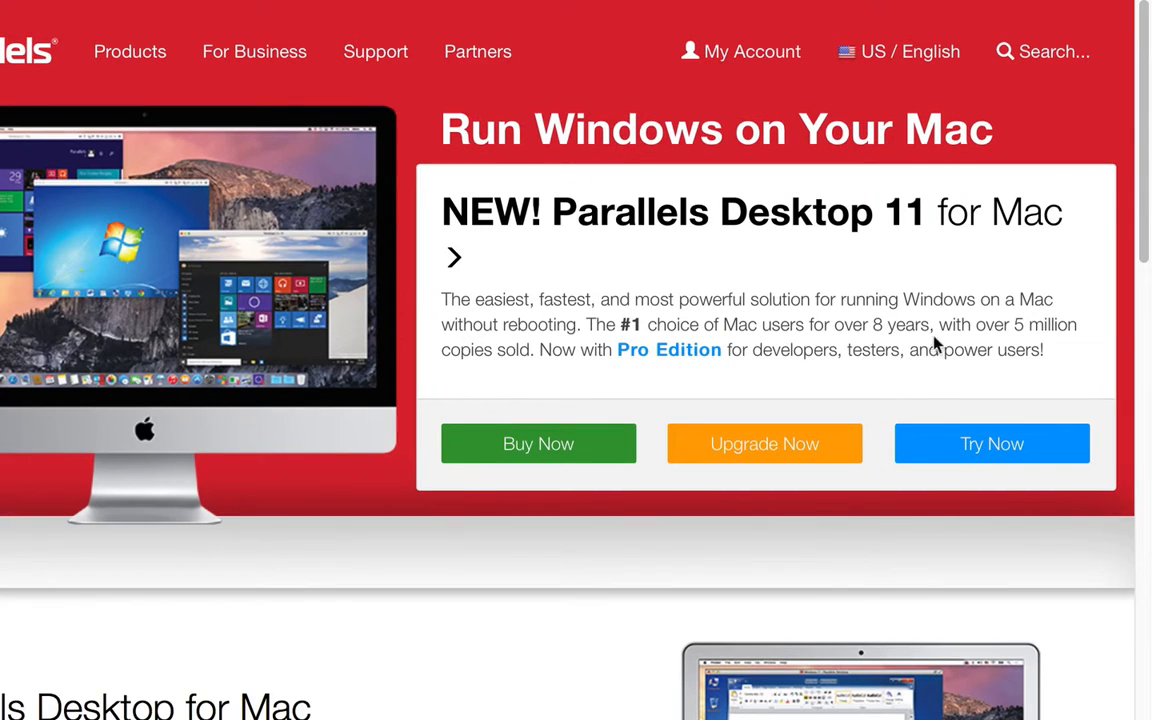
# - Go from Try Now through the email form to the Parallels Desktop 11 trial download page
pyautogui.click(992, 444)
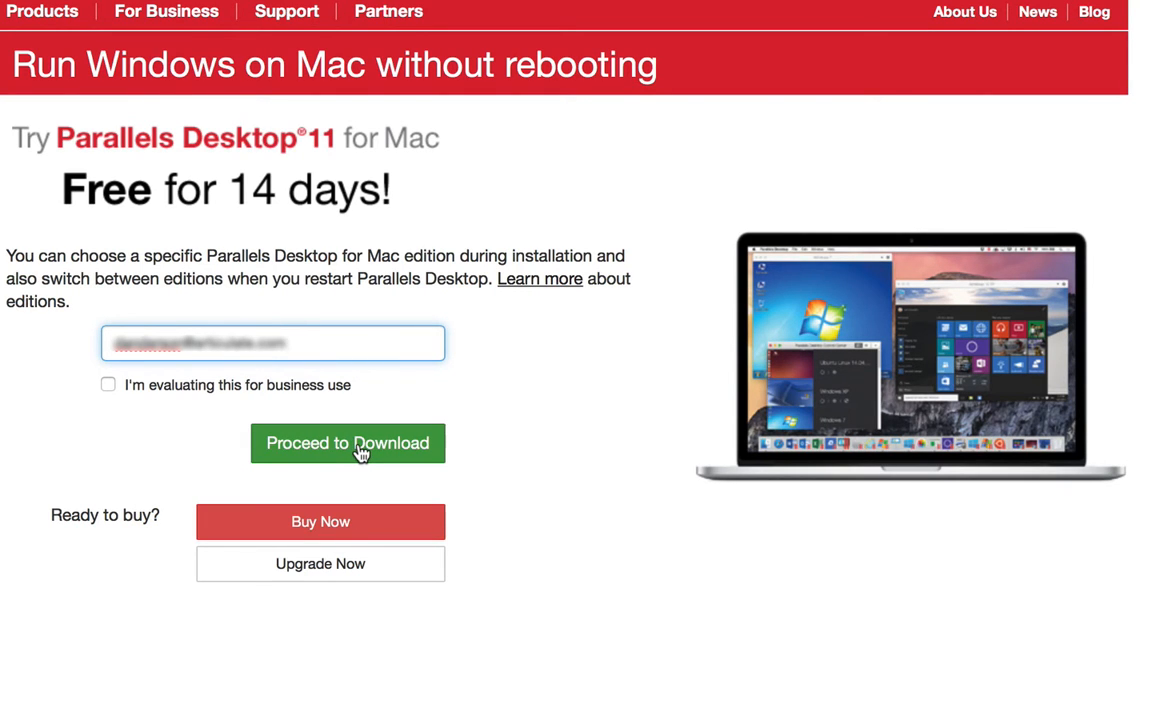
pyautogui.click(348, 444)
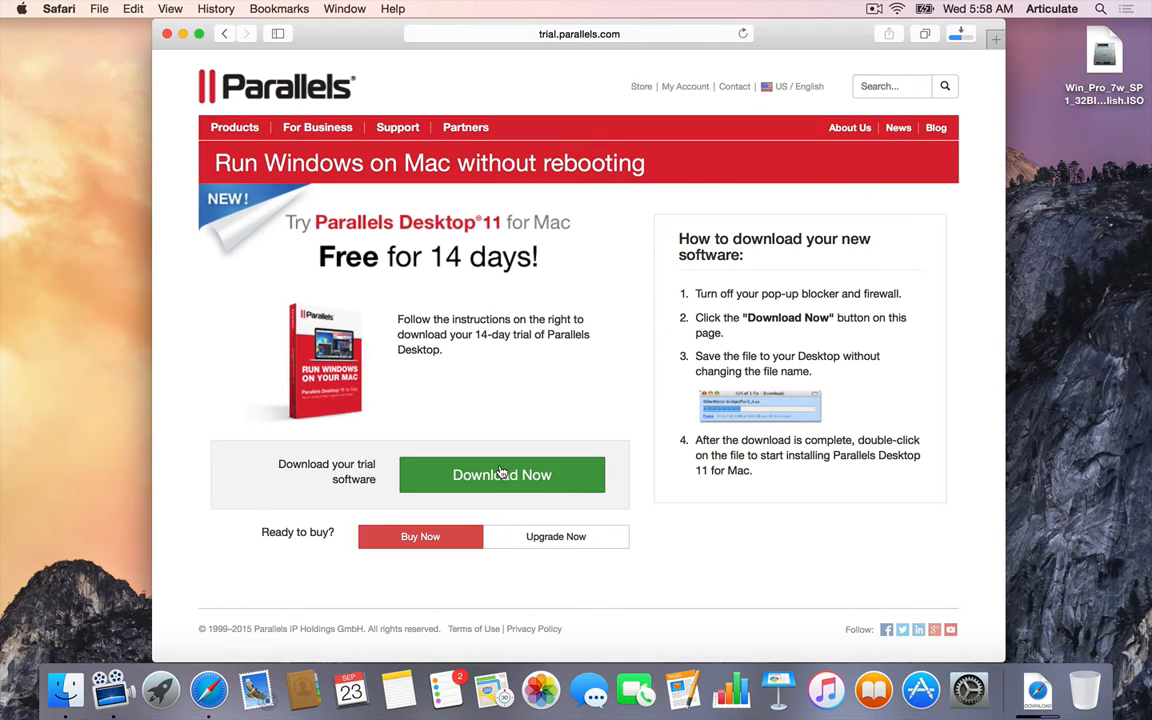
# - Download the Parallels Desktop 11 trial and show the disk image in Downloads
pyautogui.click(500, 474)
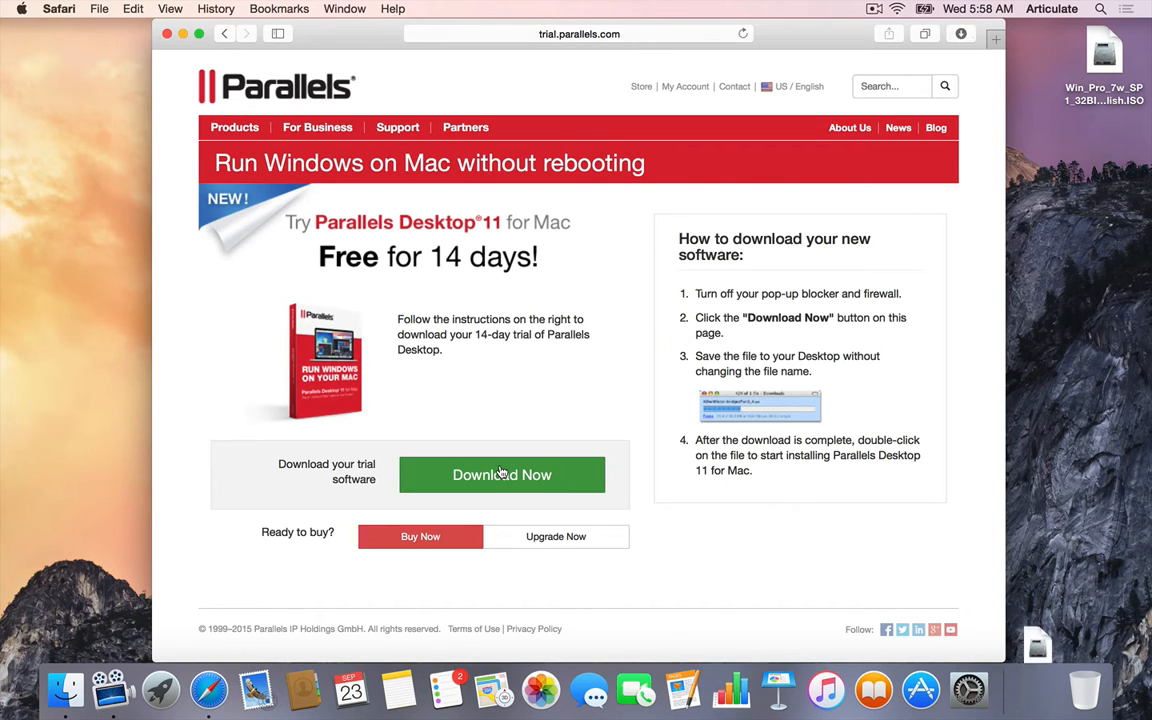
pyautogui.moveTo(66, 688)
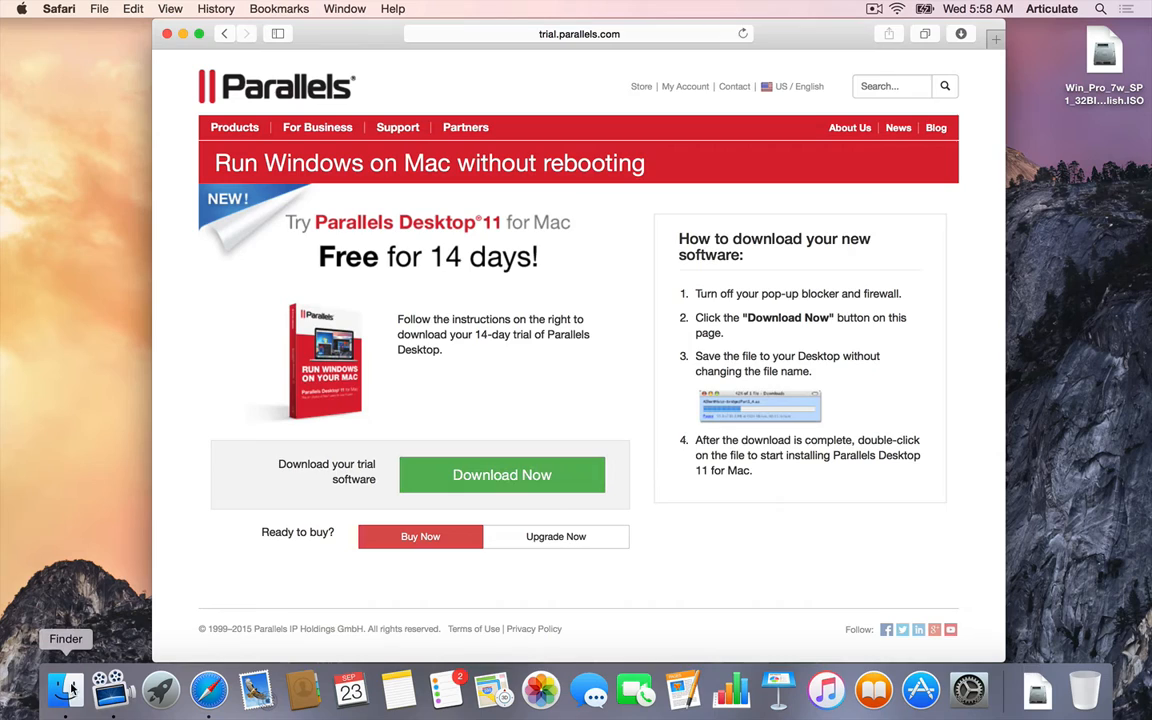
pyautogui.click(66, 688)
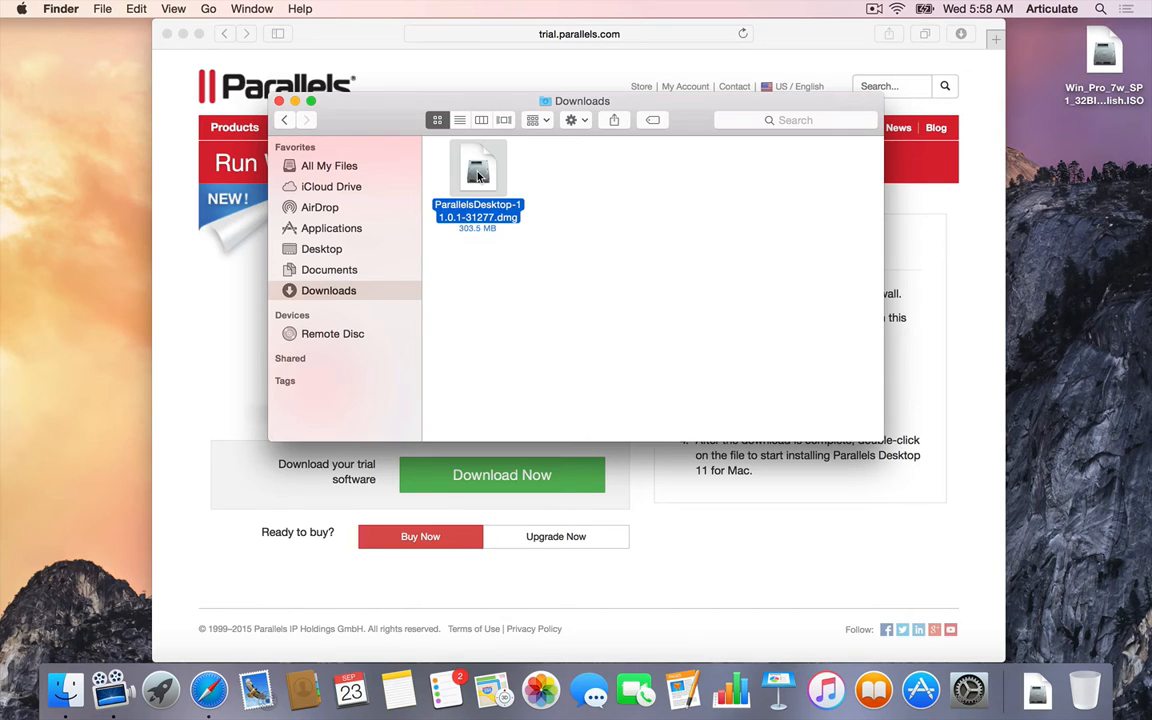
# - Install Parallels Desktop 11 from the downloaded .dmg, approving the internet-app security warning
pyautogui.doubleClick(476, 176)
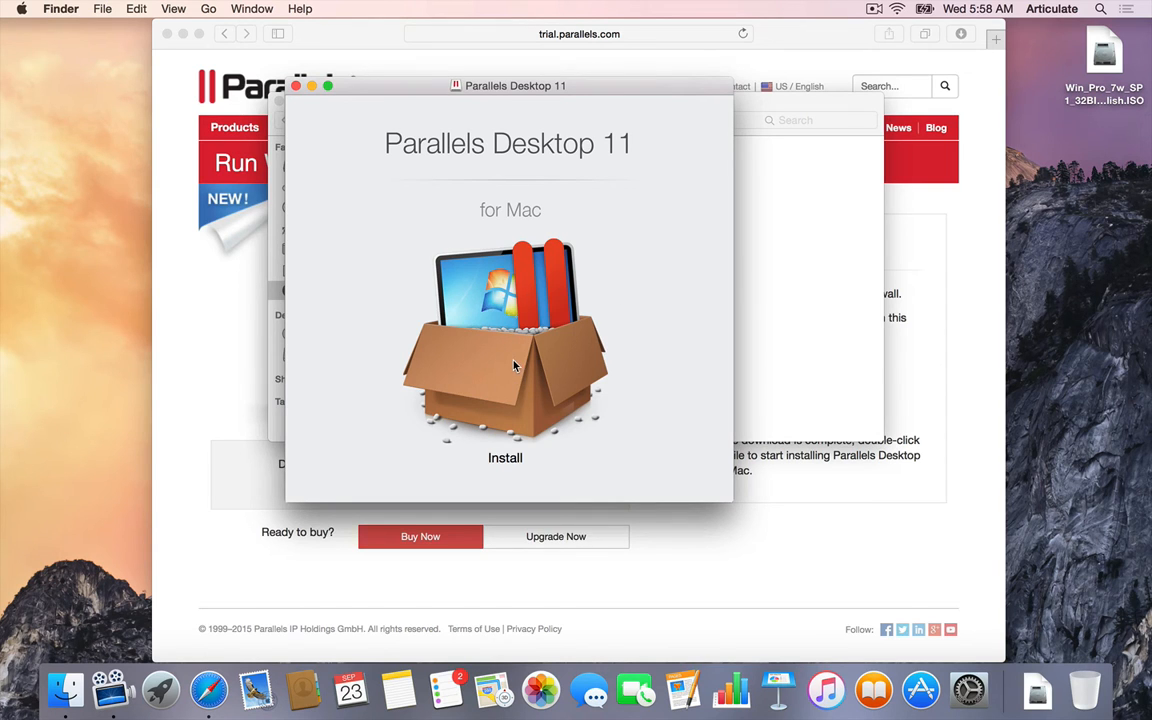
pyautogui.doubleClick(504, 456)
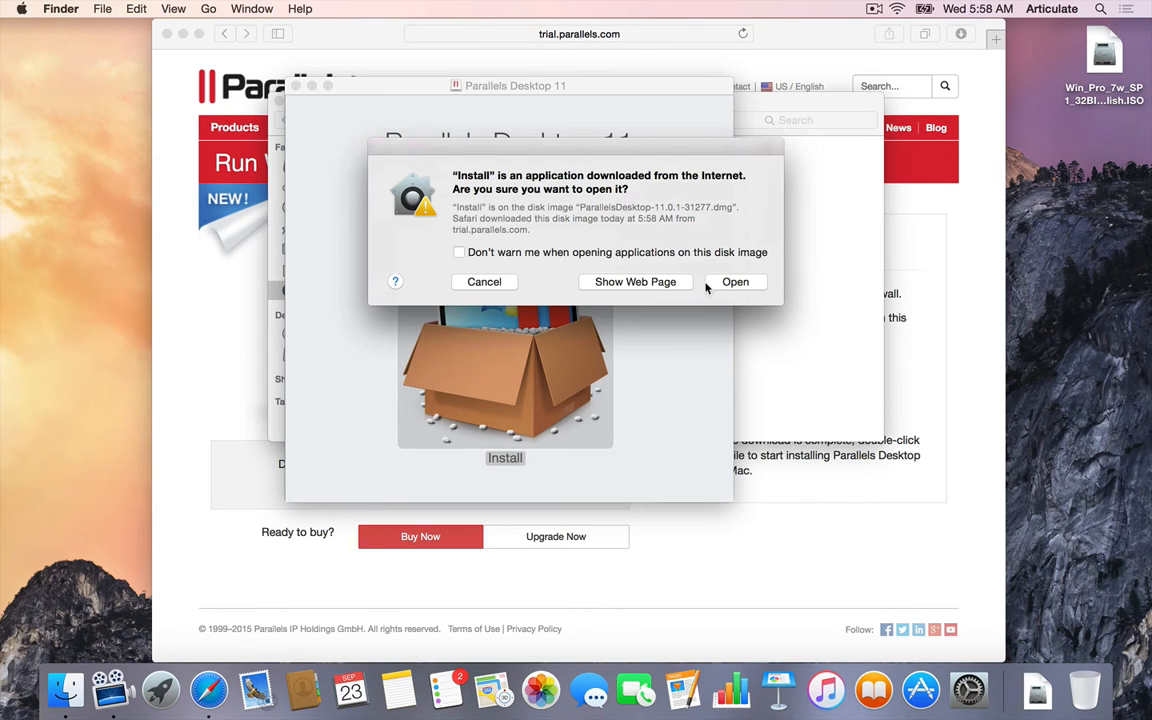
pyautogui.click(736, 280)
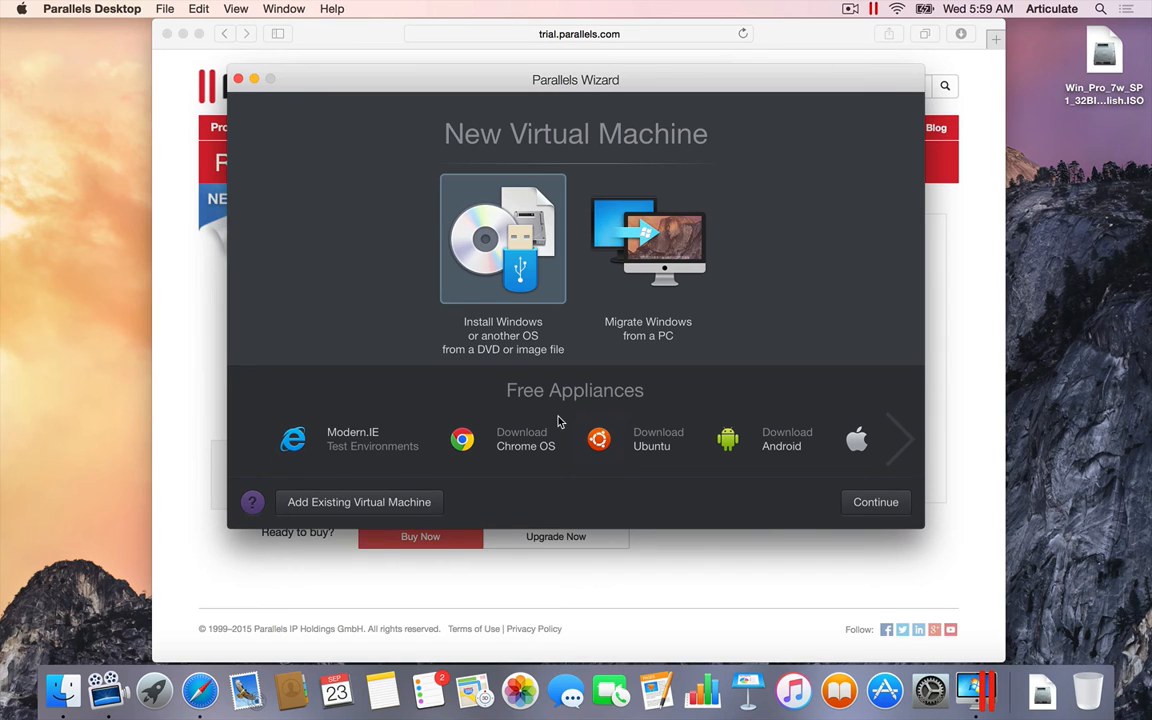
pyautogui.moveTo(976, 690)
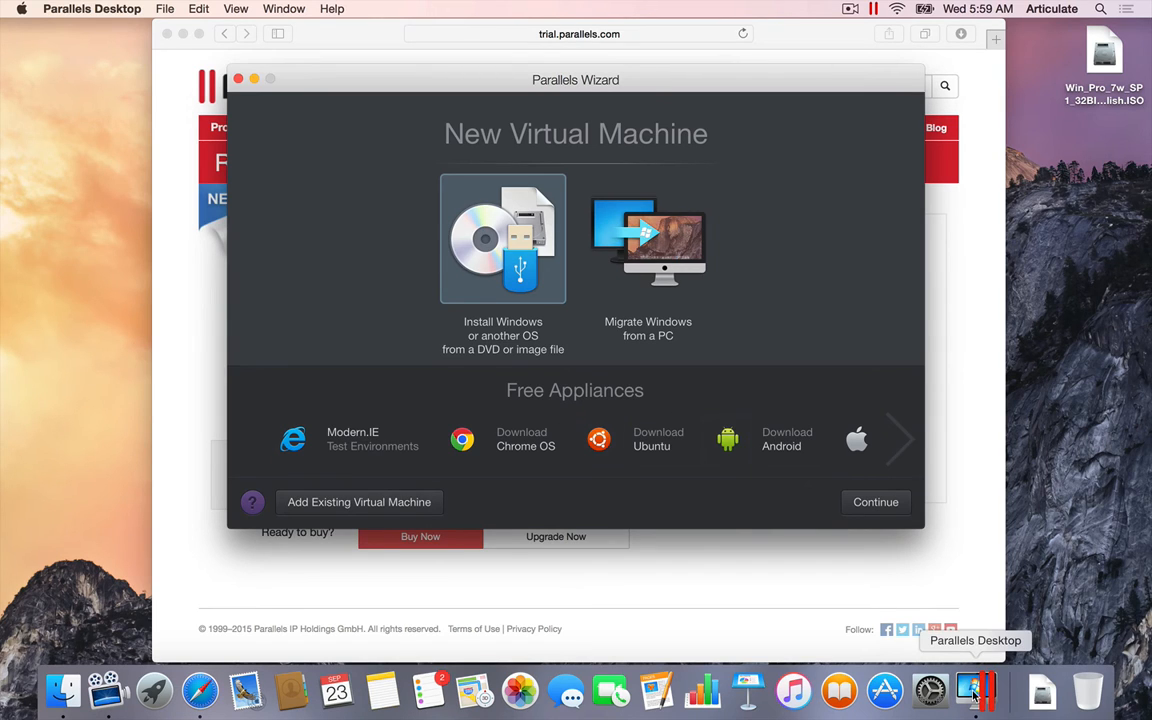
# - Keep the Parallels Desktop icon permanently in the Dock via its Options menu
pyautogui.rightClick(976, 690)
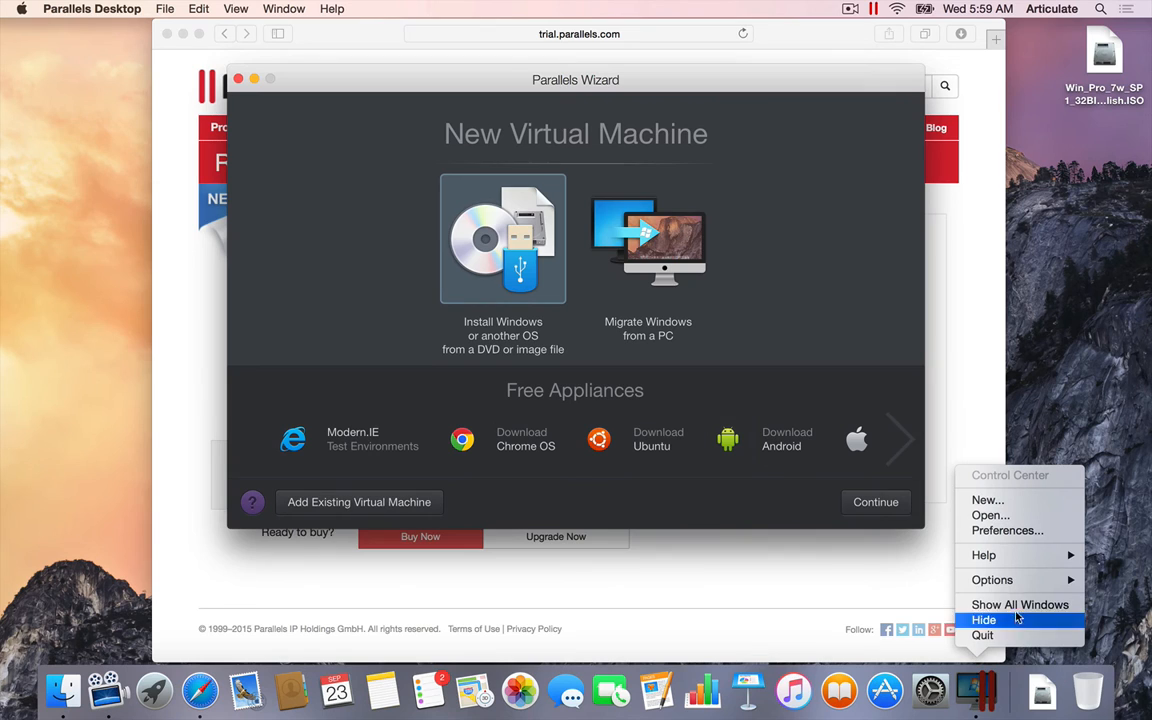
pyautogui.click(992, 580)
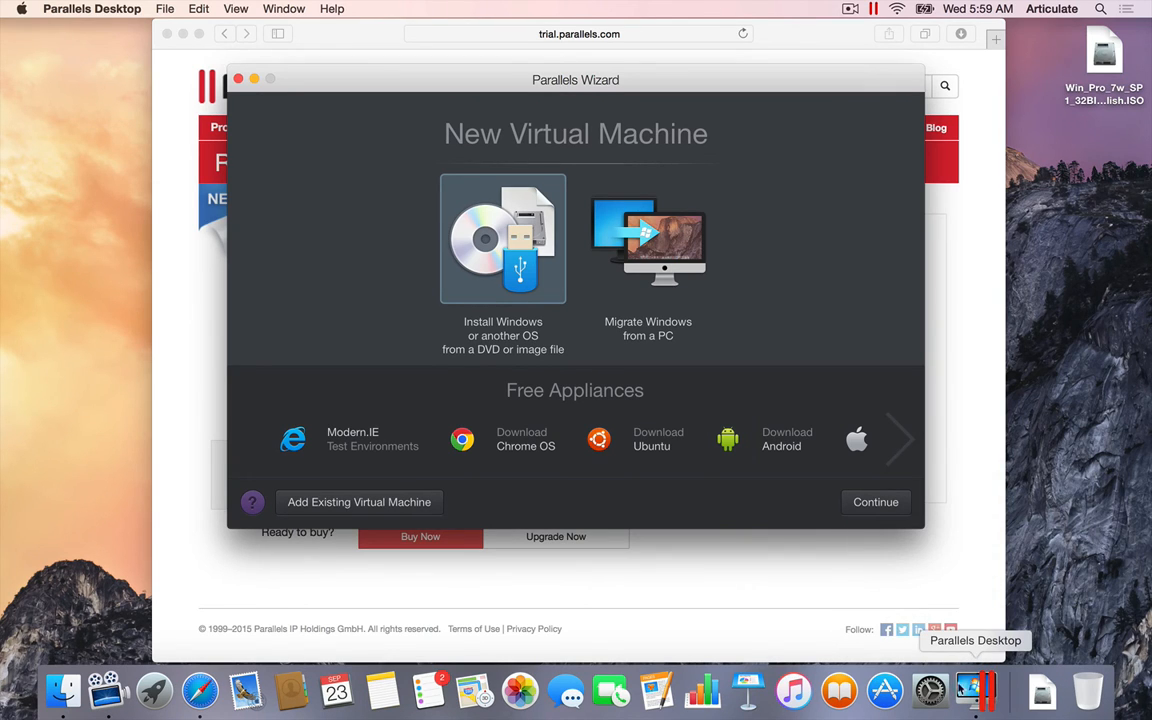
pyautogui.moveTo(752, 364)
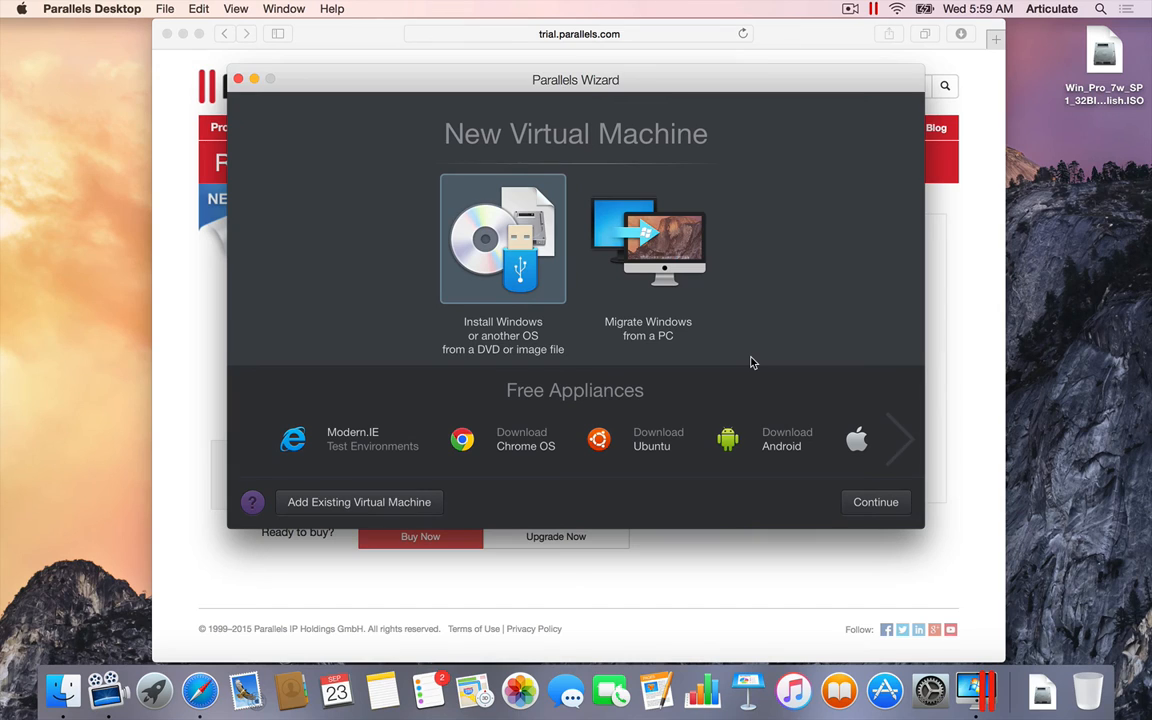